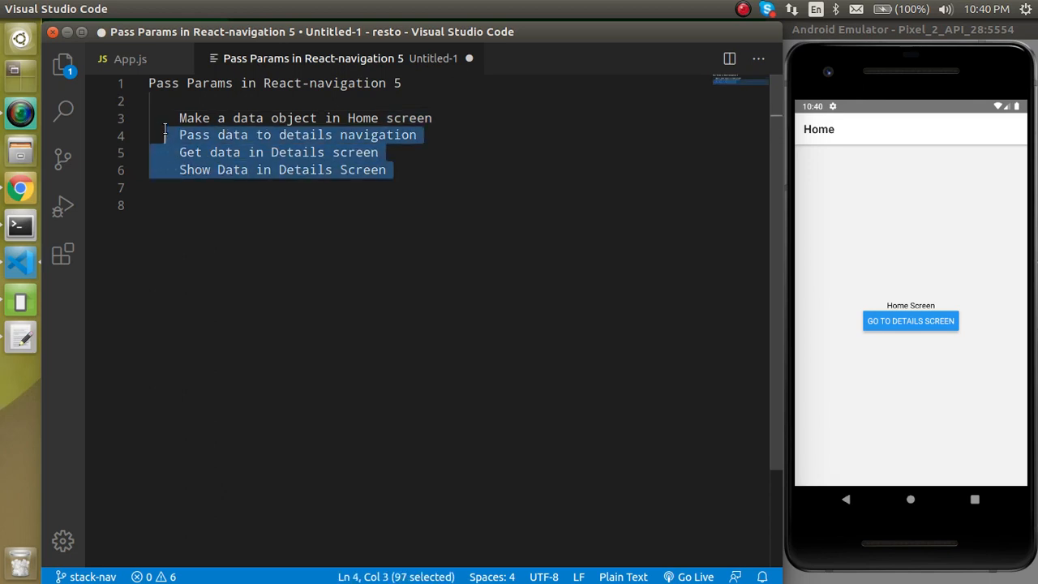
Highlight the tutorial steps about passing, getting and showing data
left_click(409, 117)
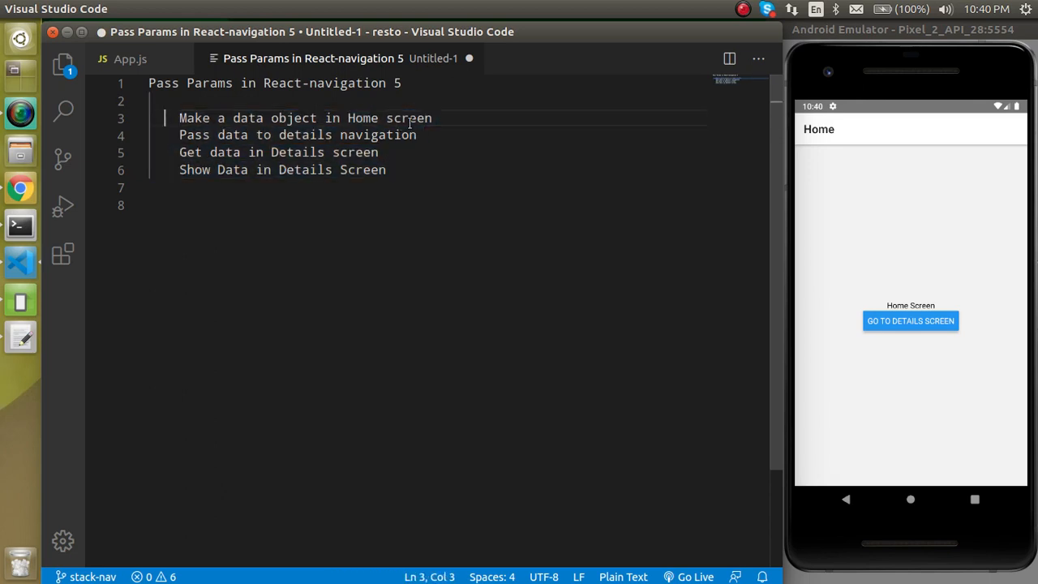
left_click(439, 119)
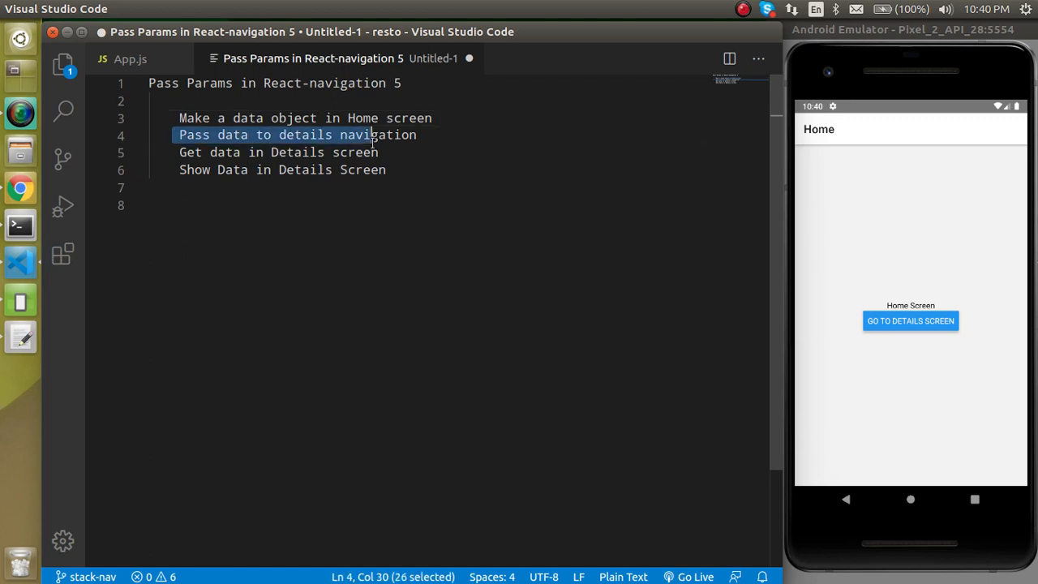
left_click(381, 152)
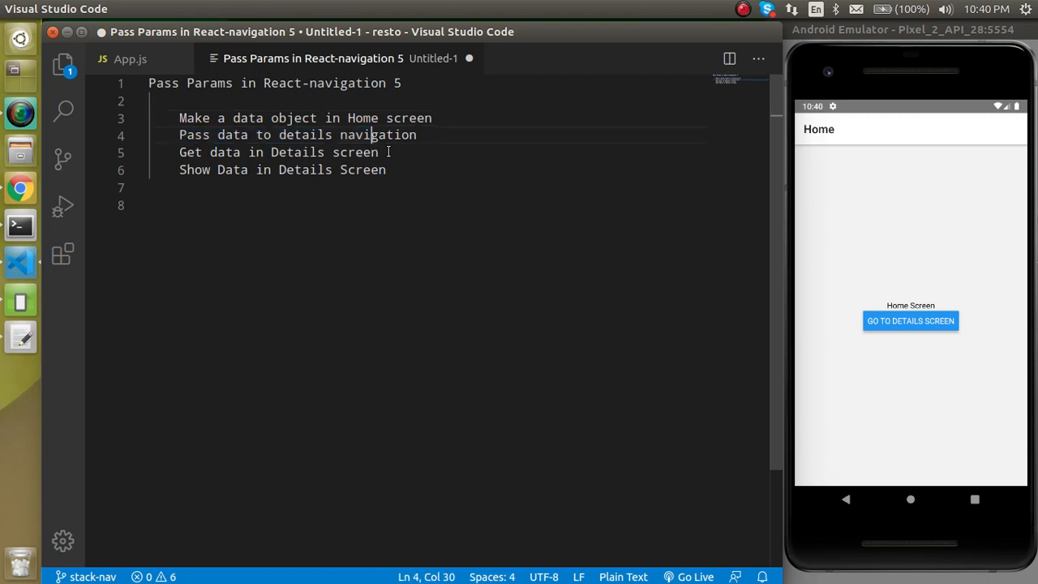
left_click_drag(179, 152, 149, 188)
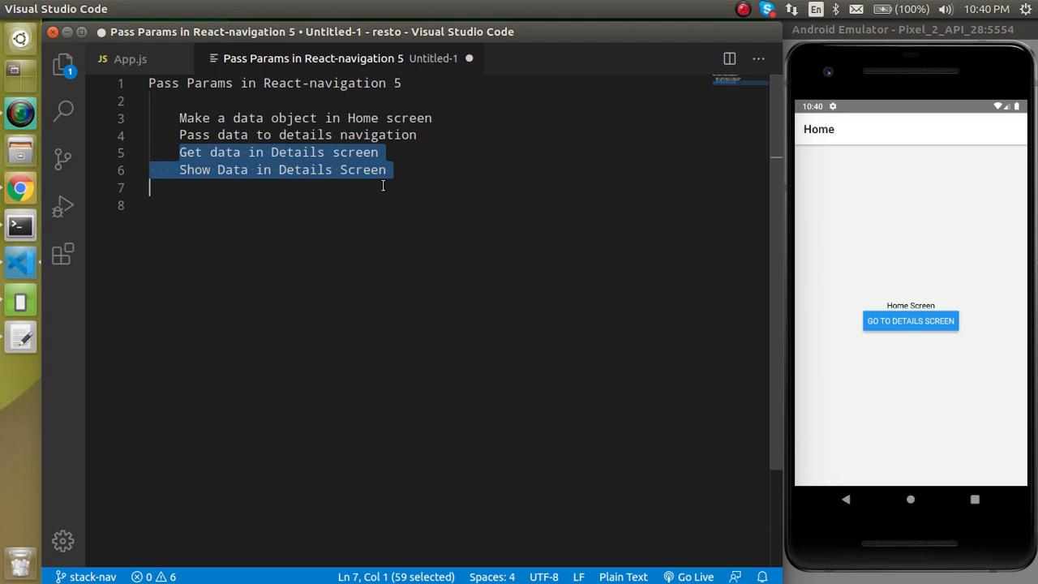
left_click(401, 187)
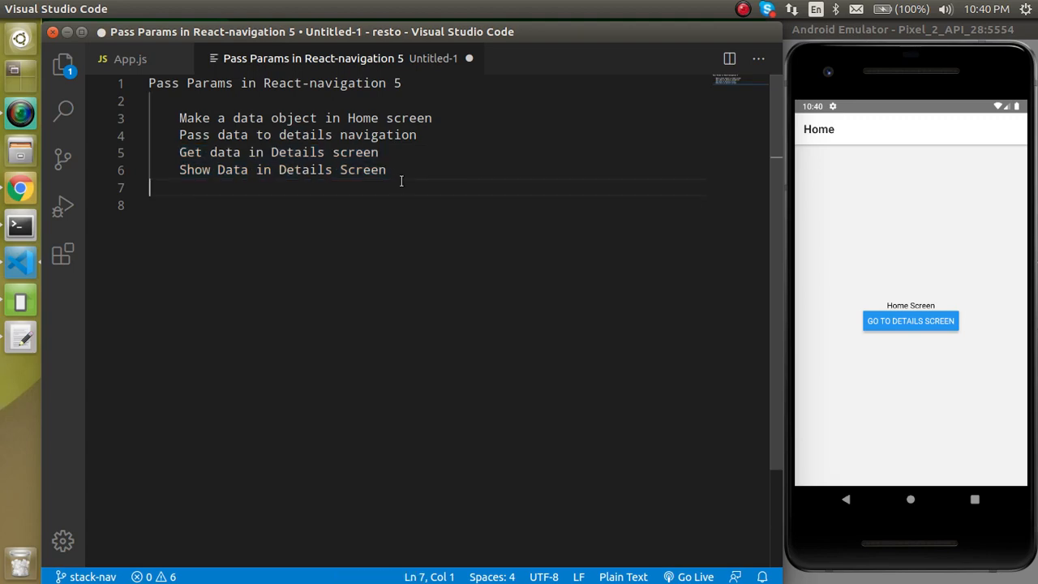
Review App.js's NavigationContainer and Details route, then test Details and back in the emulator
left_click(130, 59)
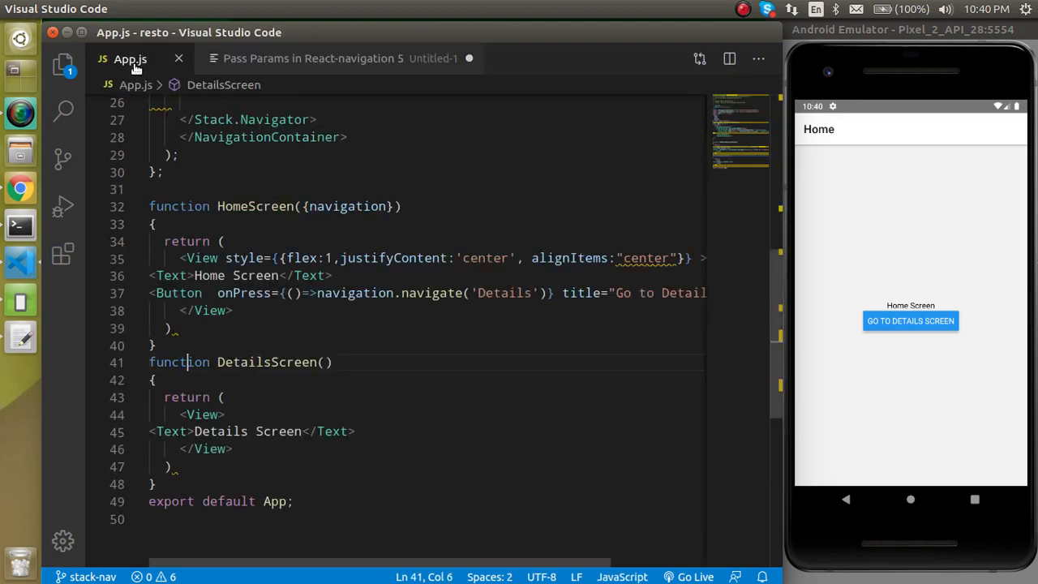
scroll("up", 3)
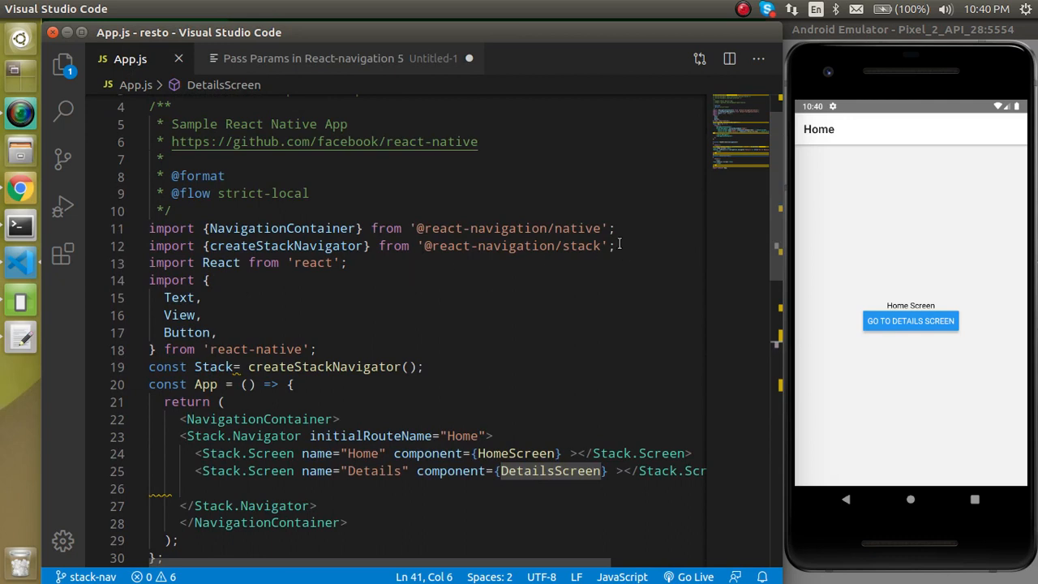
double_click(281, 228)
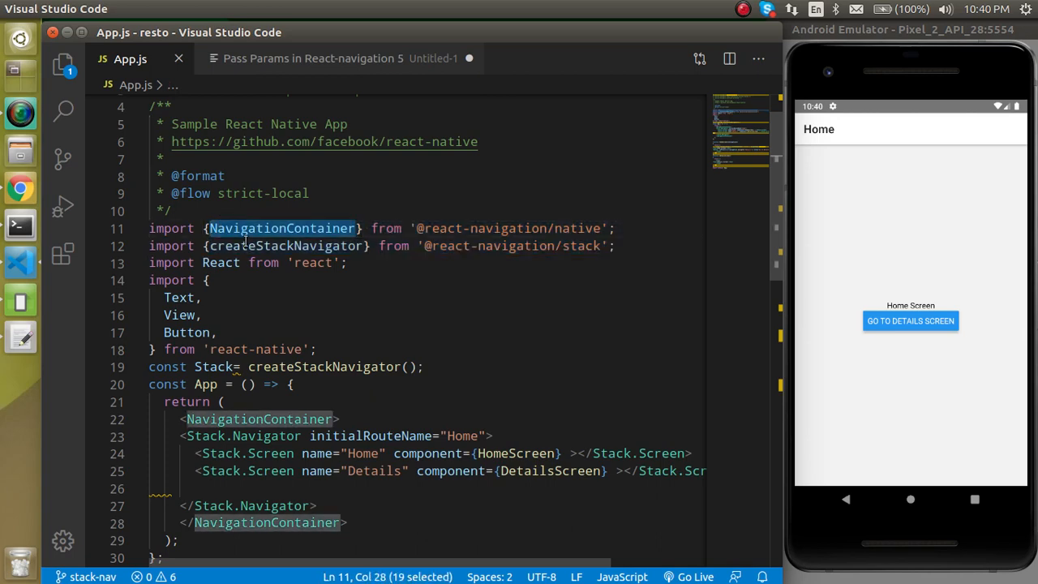
scroll("down", 3)
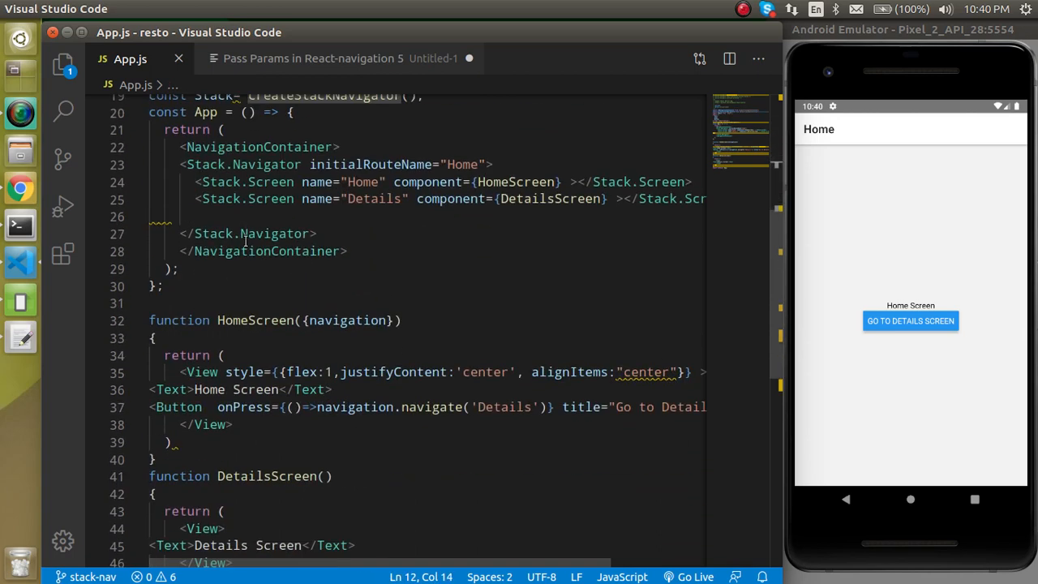
scroll("up", 3)
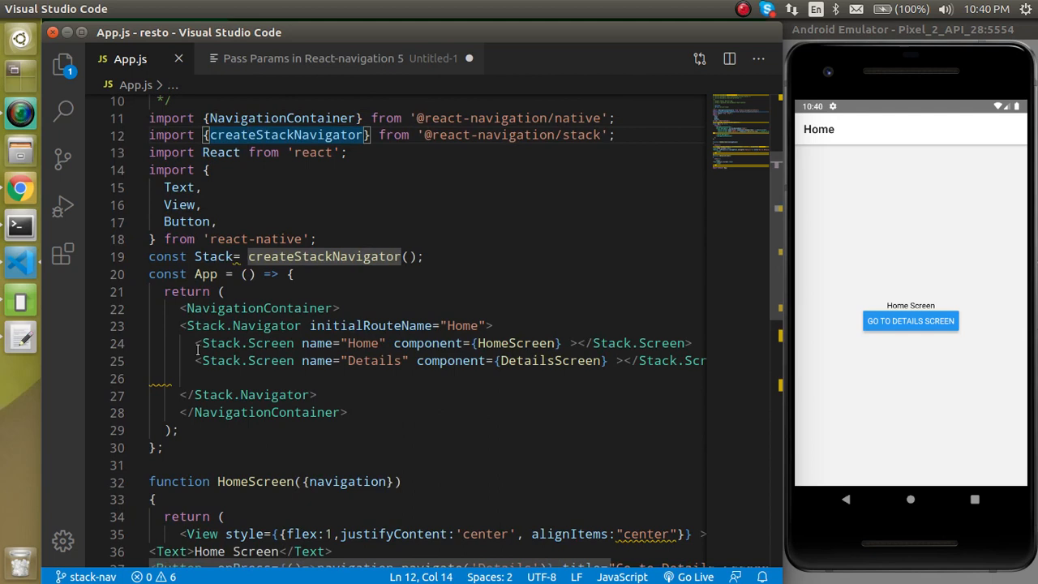
left_click(379, 361)
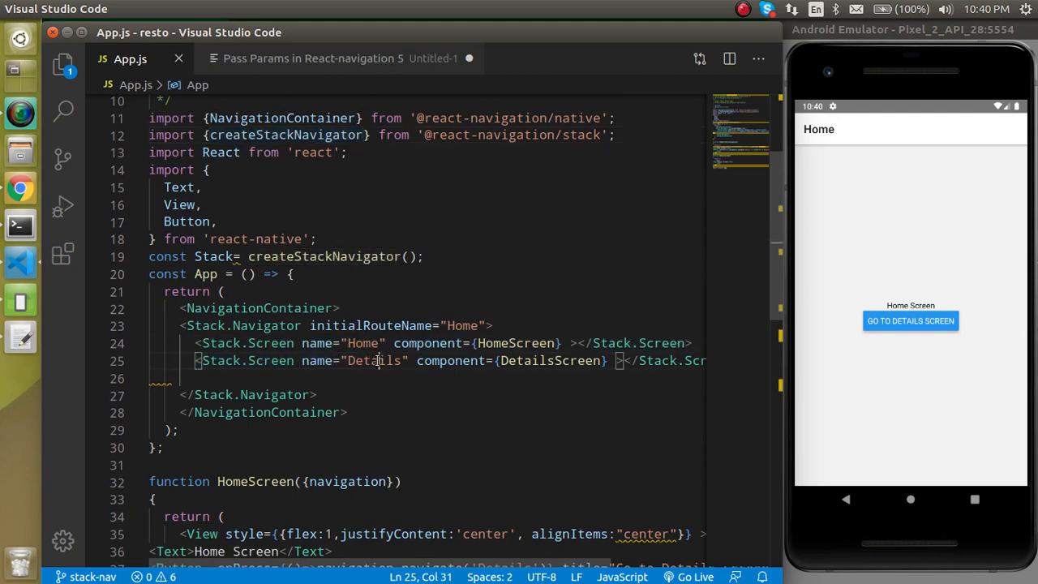
scroll("down", 3)
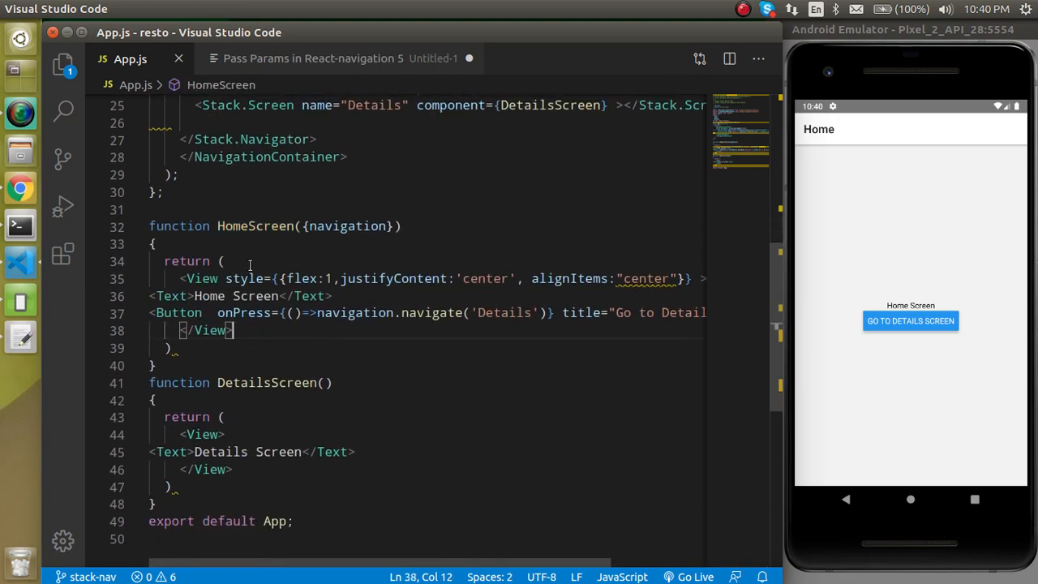
mouse_move(250, 312)
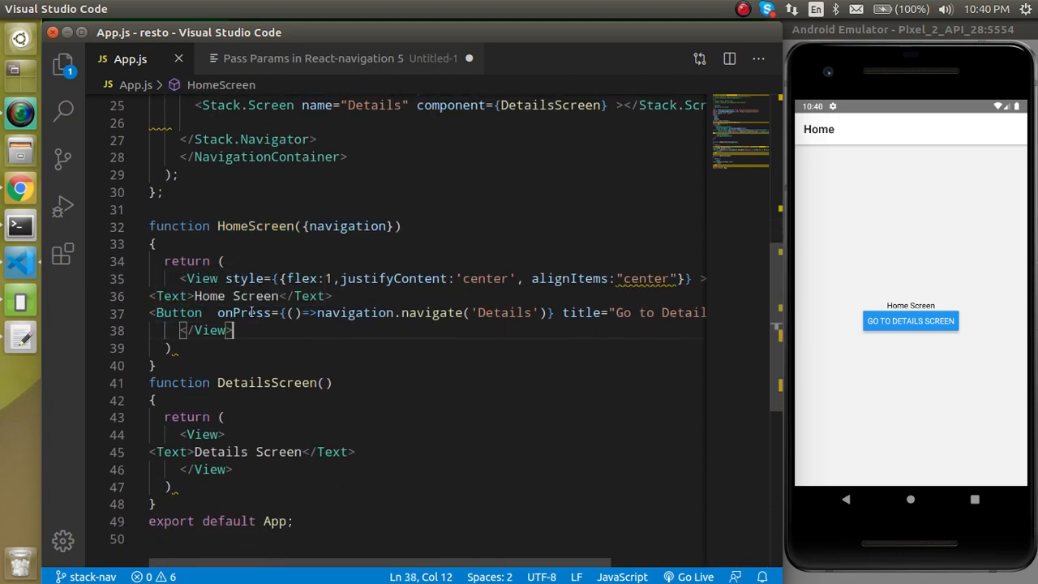
mouse_move(256, 225)
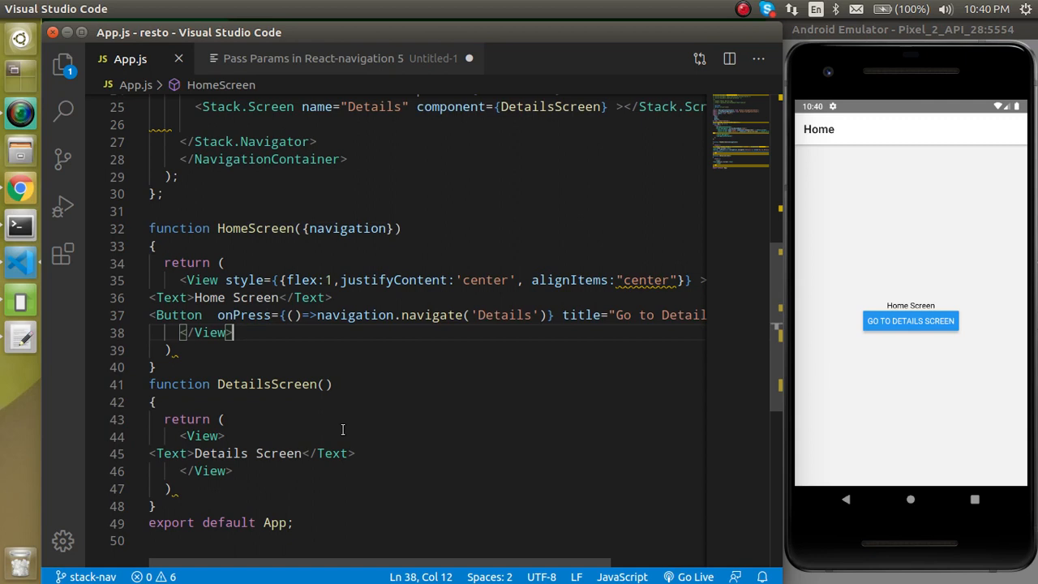
scroll("up", 3)
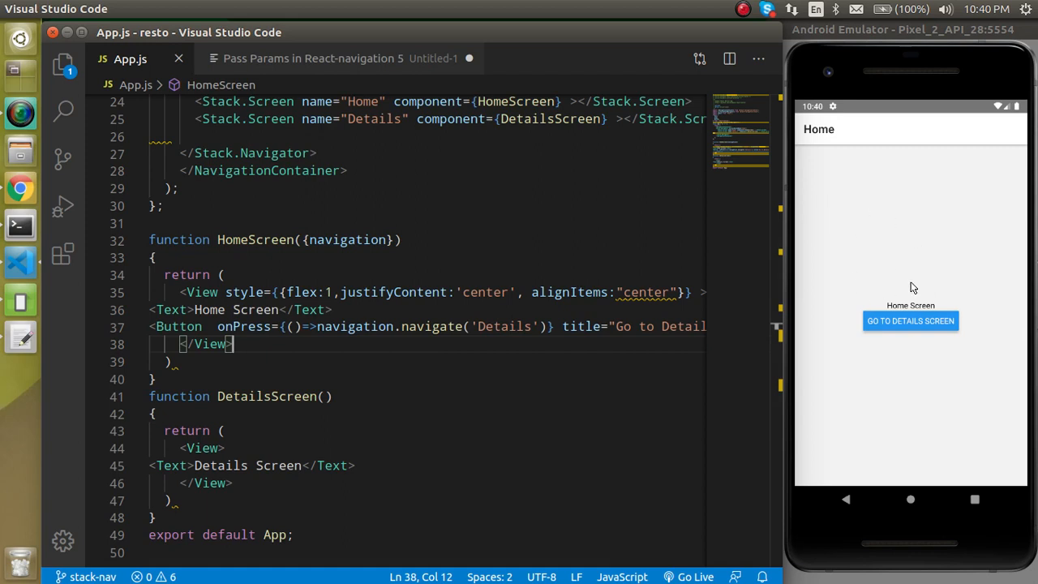
left_click(910, 320)
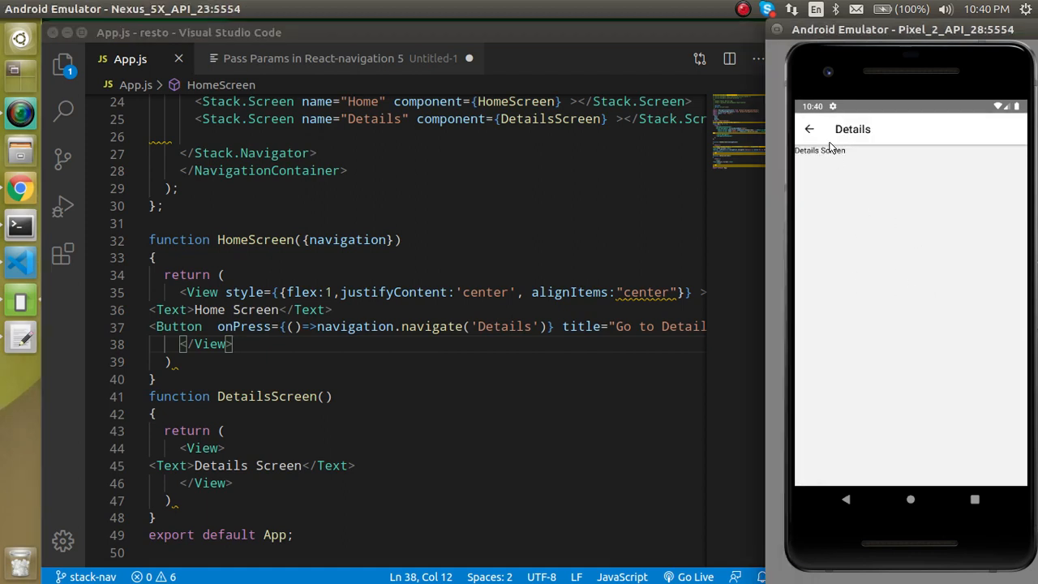
left_click(808, 129)
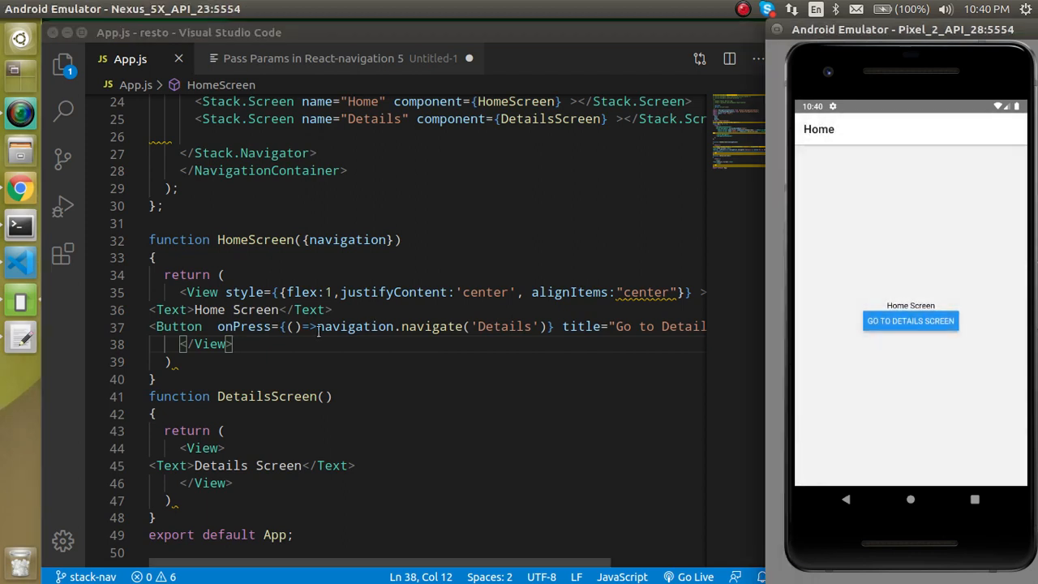
key("enter")
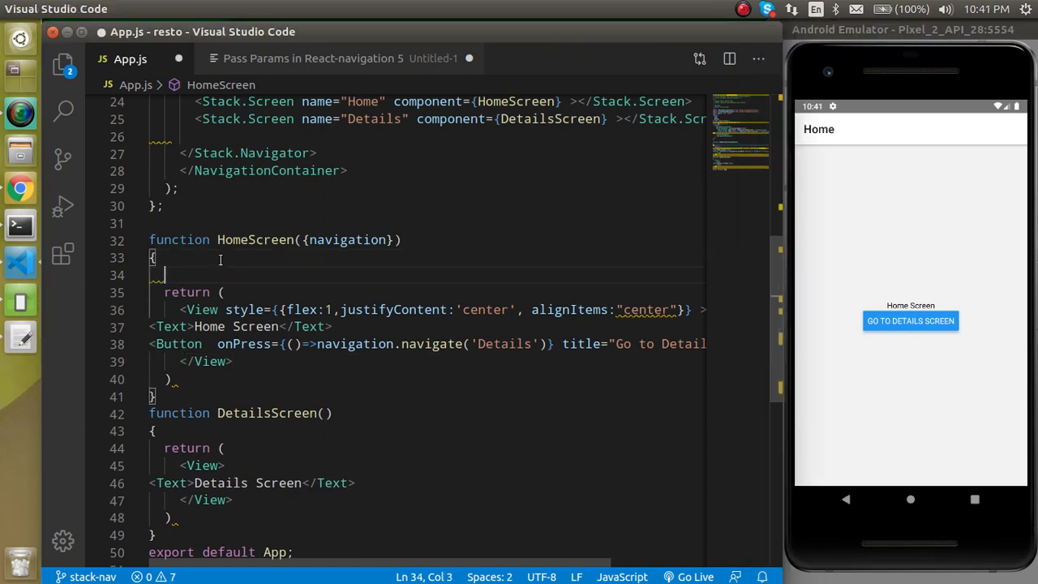
type("let")
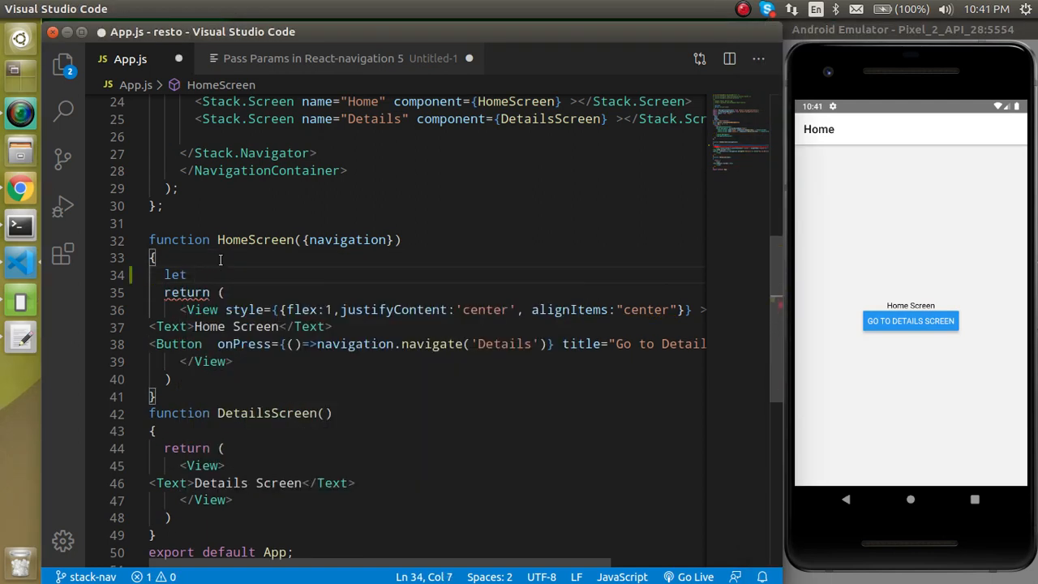
type("data={}")
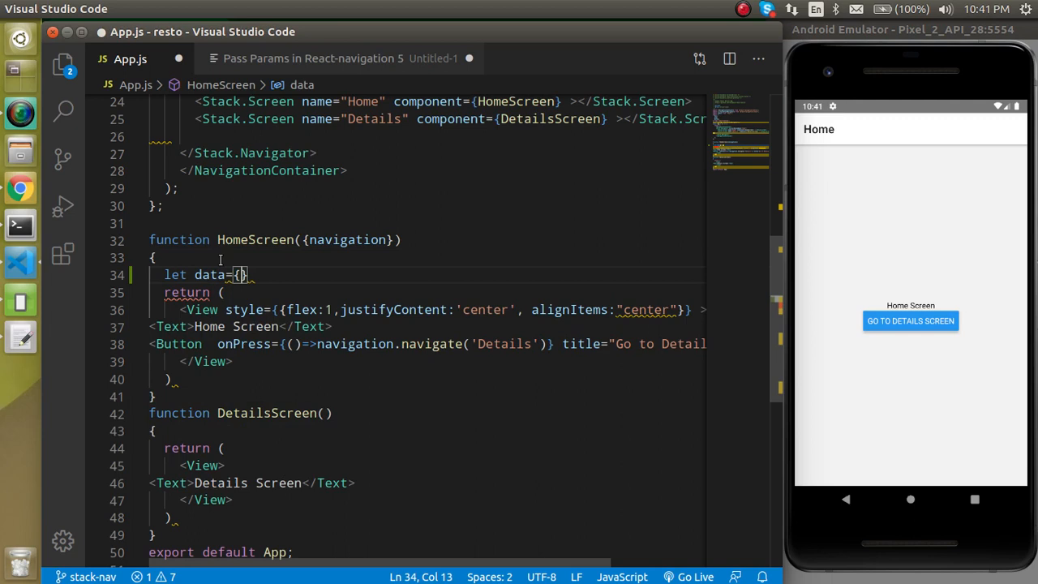
type("name")
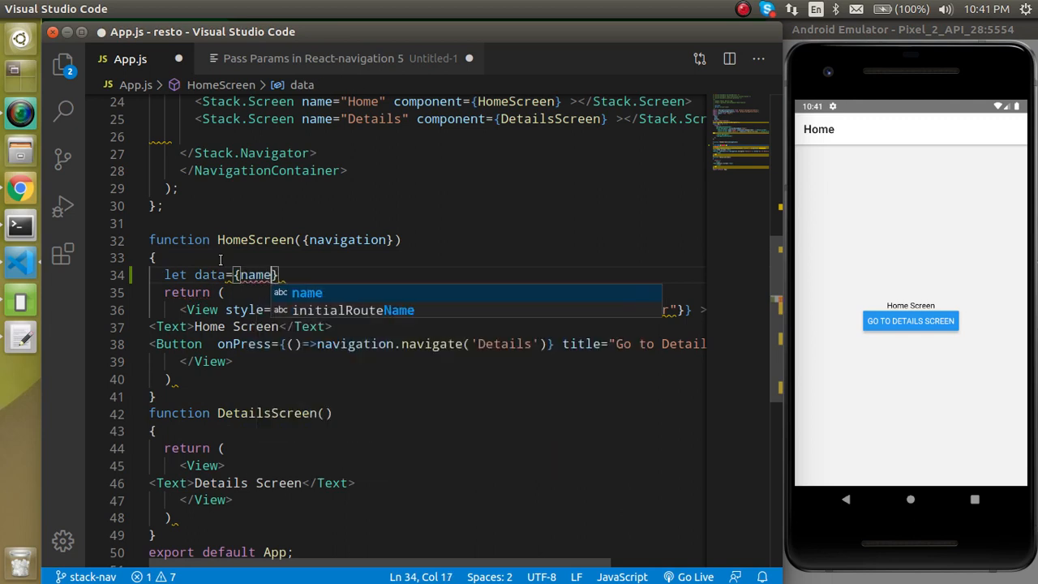
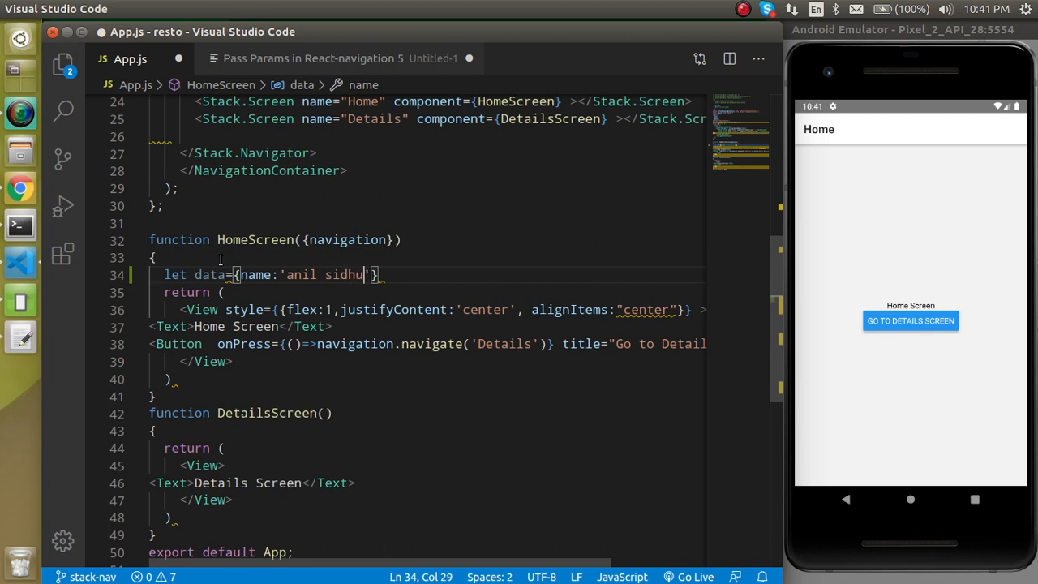
type(",")
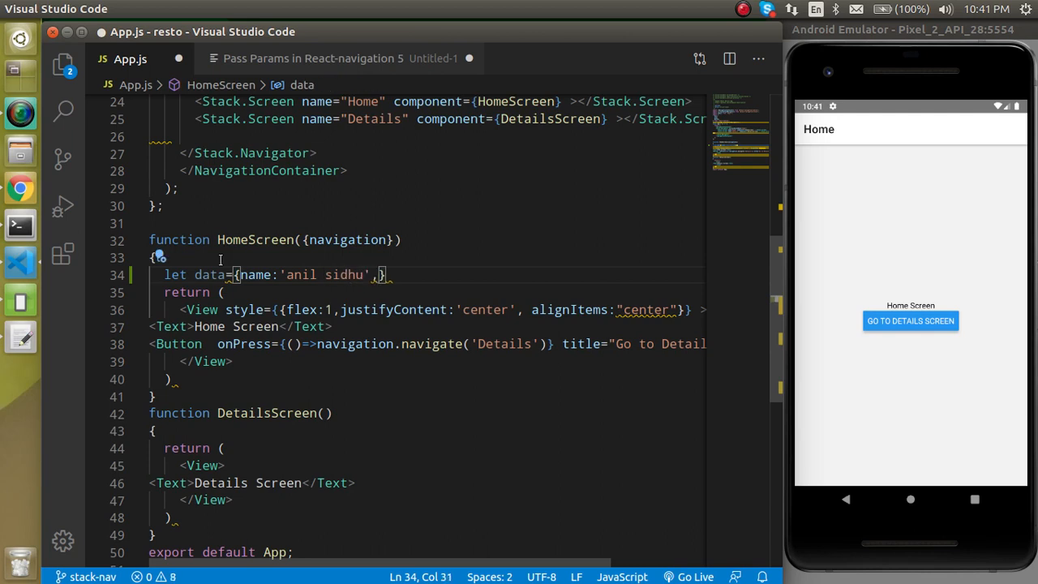
type(",email:'")
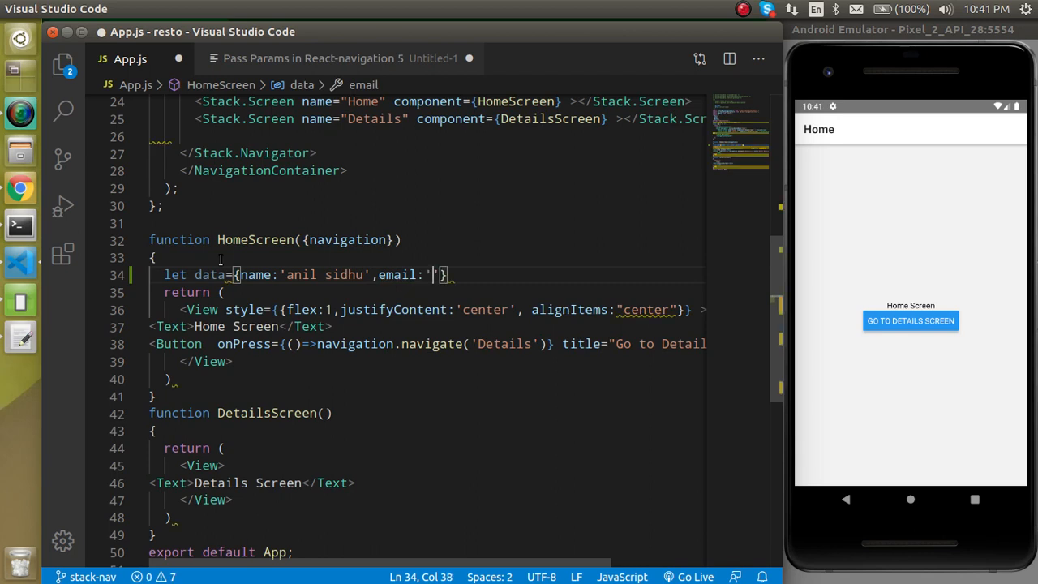
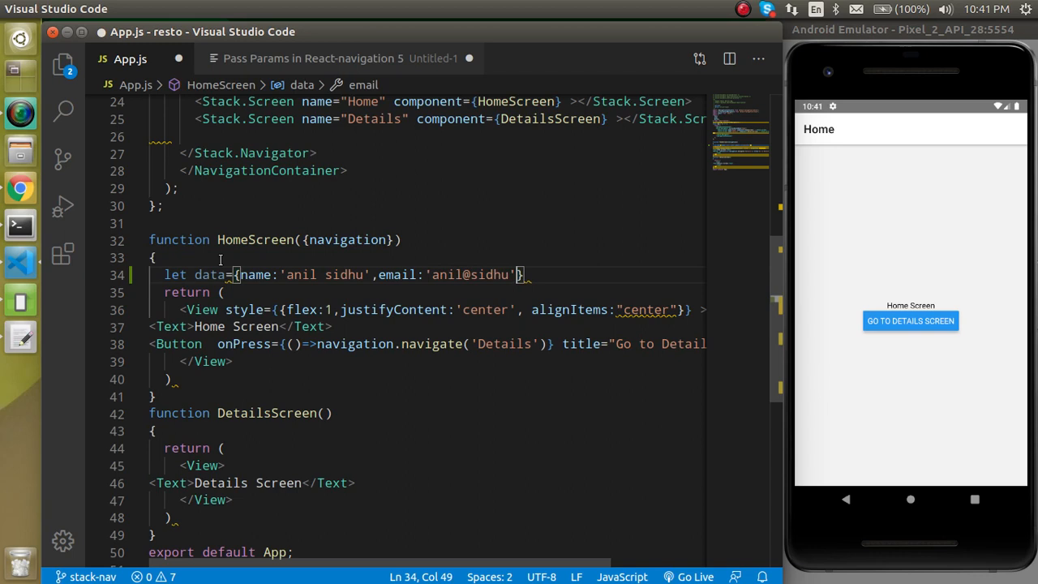
type(",")
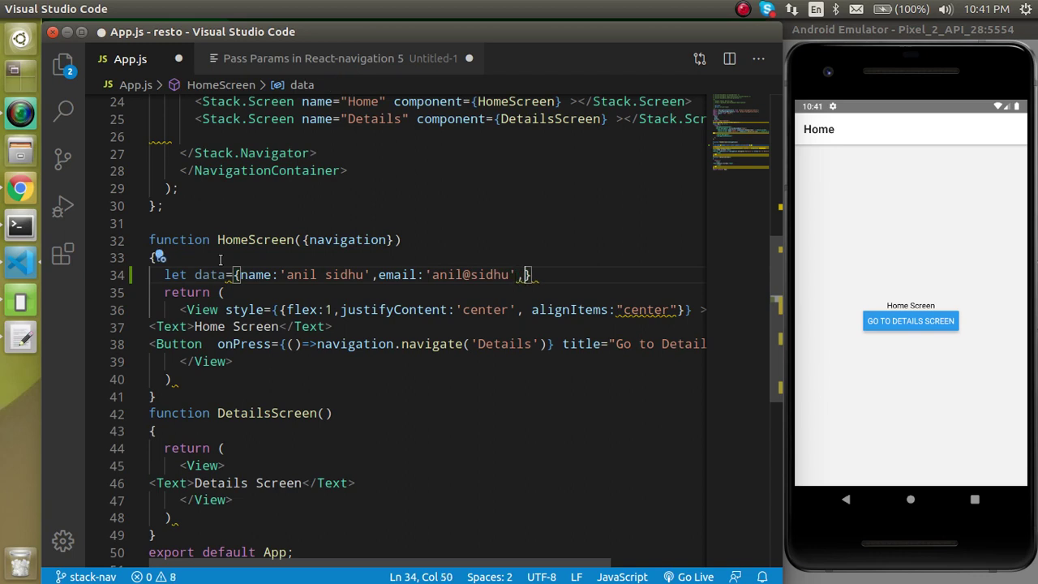
type("n")
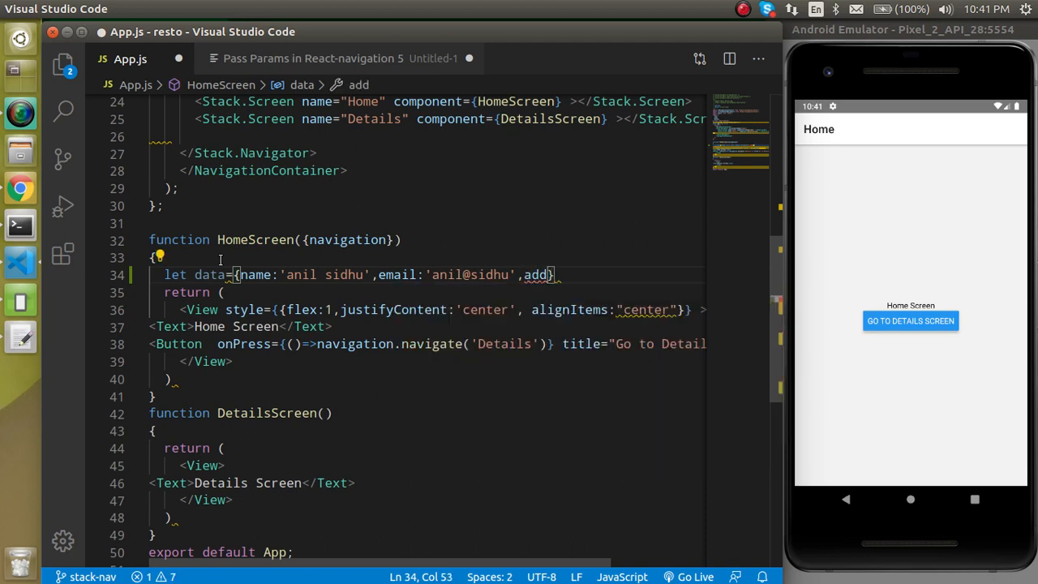
type("address:''")
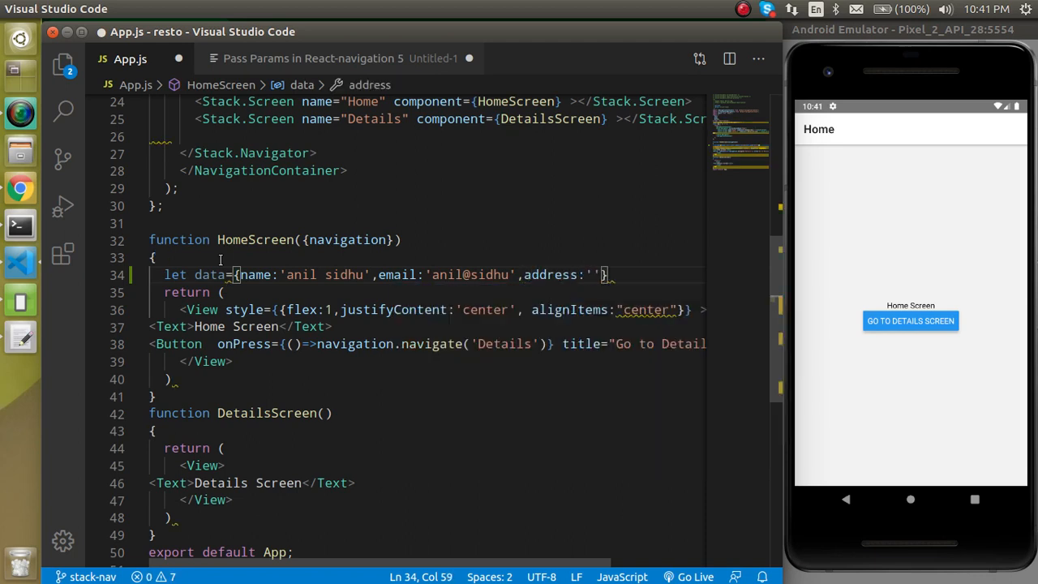
type("USA")
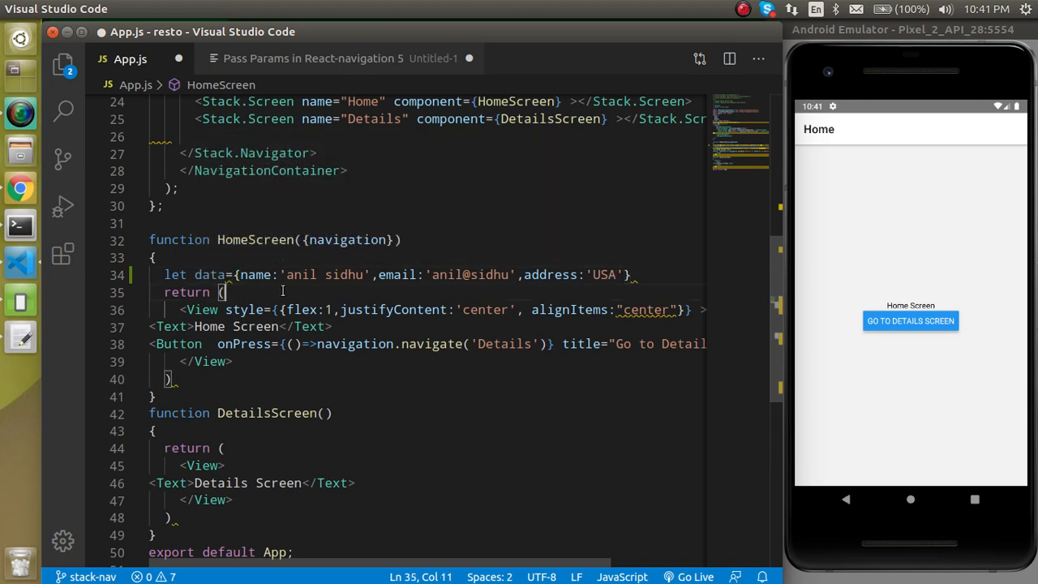
key("ctrl+s")
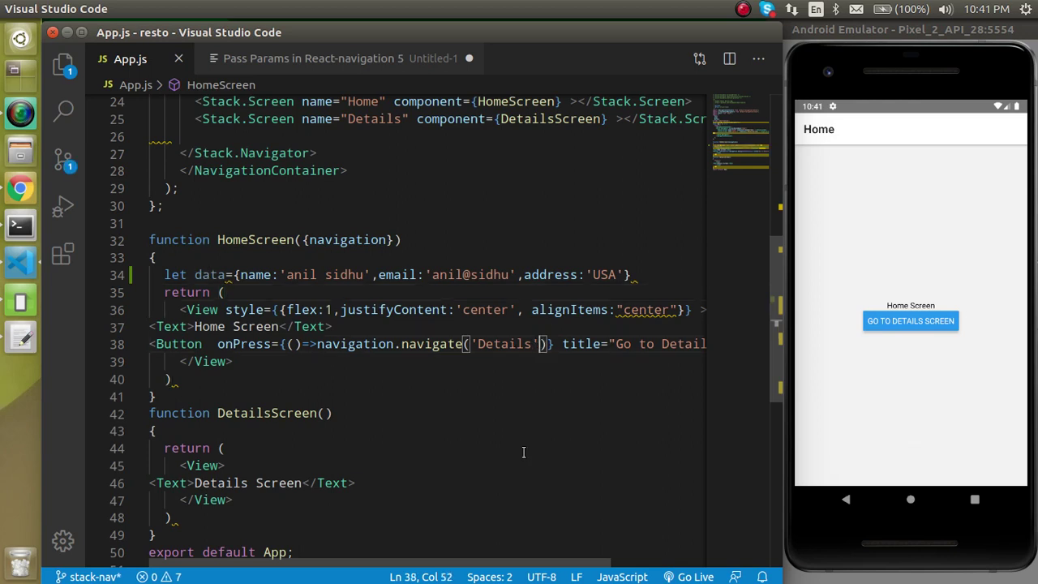
Pass data as the second argument, switch navigate to push, and save
type(",")
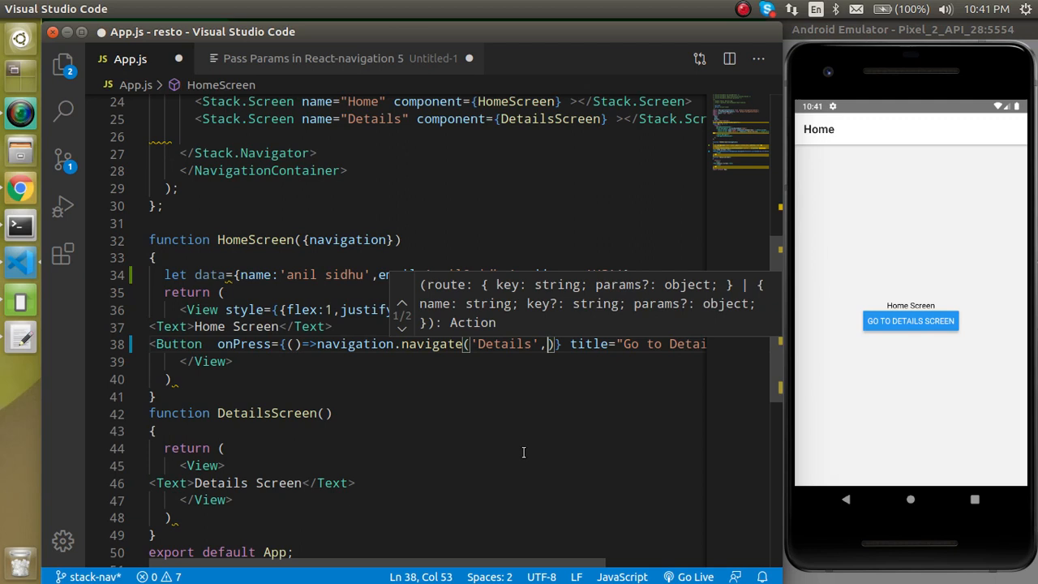
type(",")
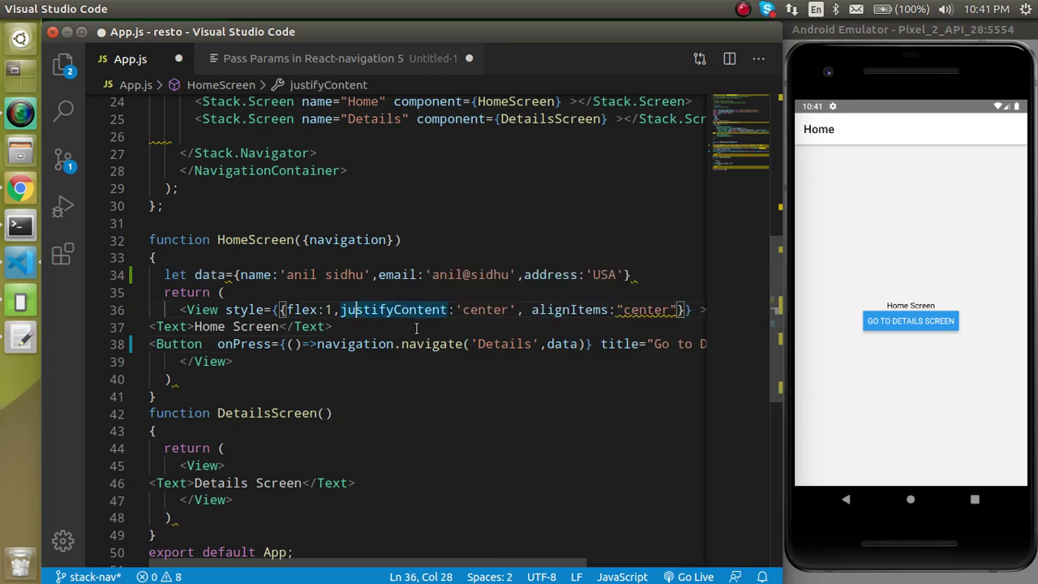
double_click(432, 343)
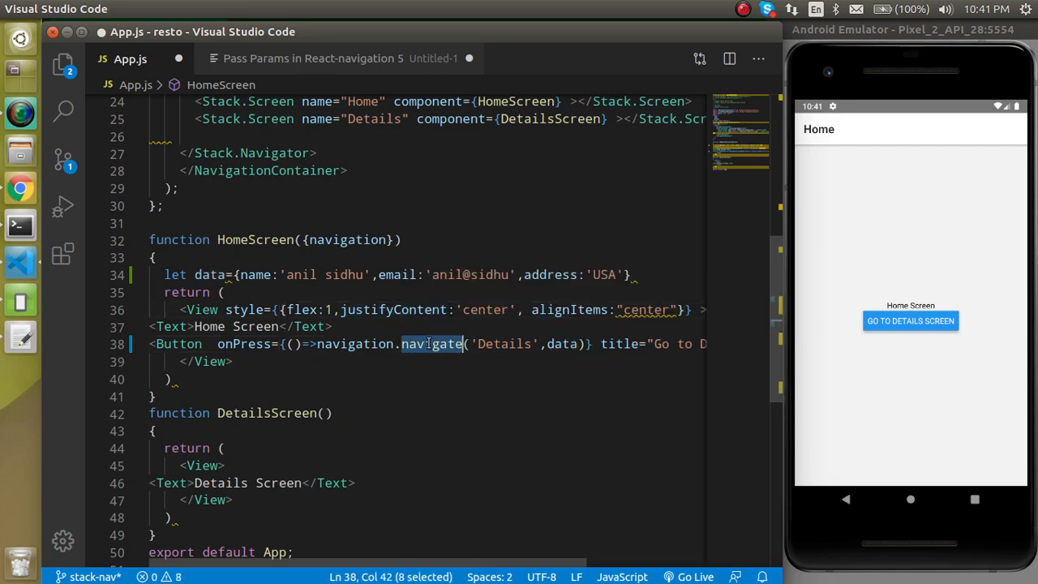
type("psuh")
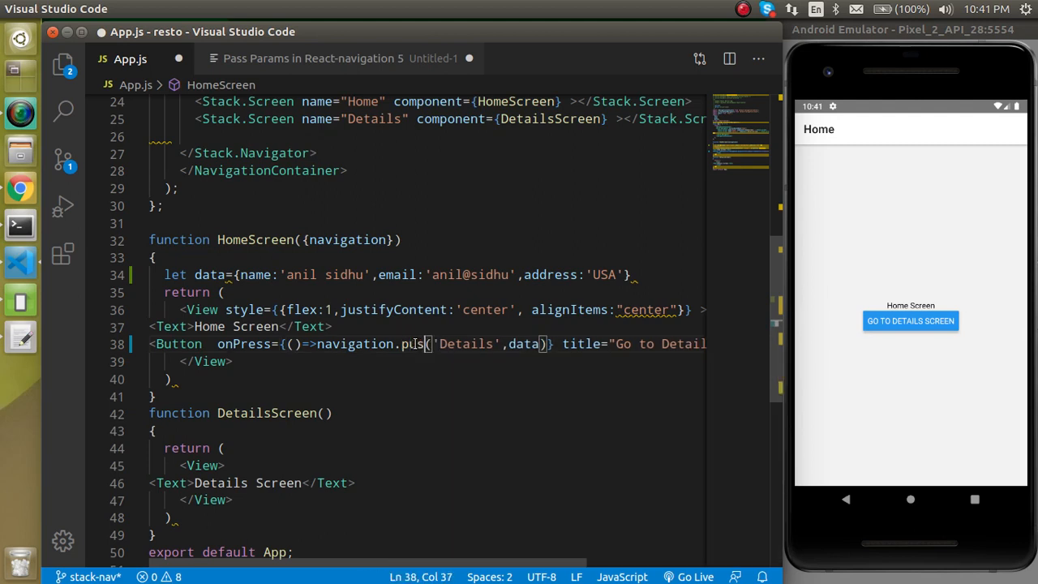
key("ctrl+s")
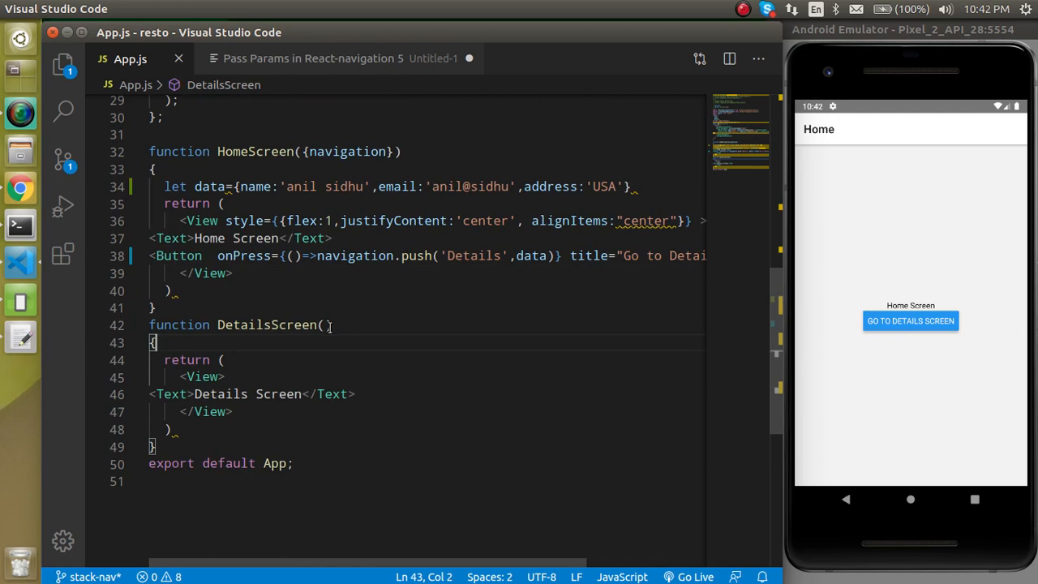
Give DetailsScreen a {route} parameter and log it with console.warn(route)
left_click(325, 324)
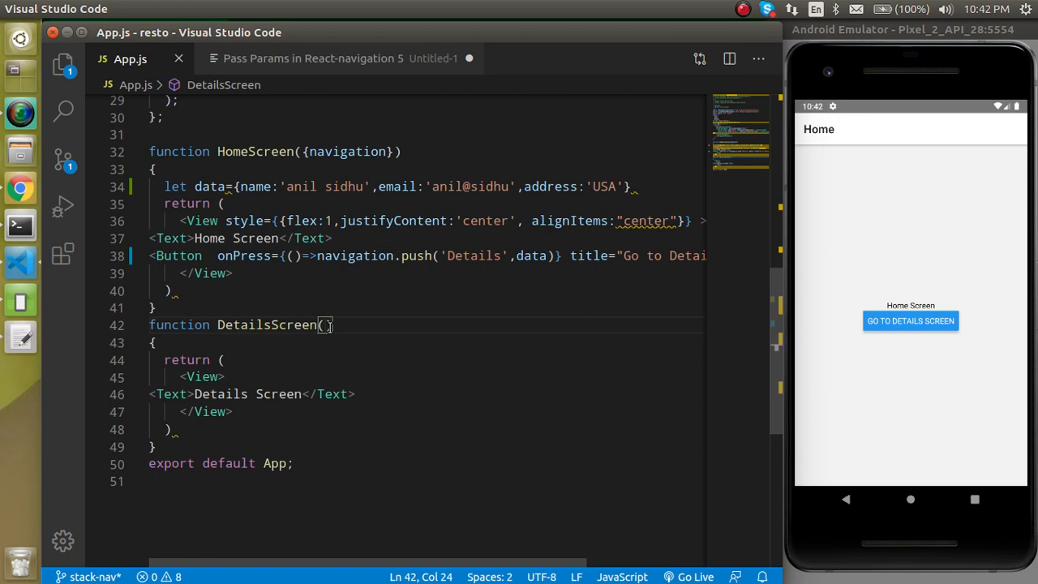
type("{route}")
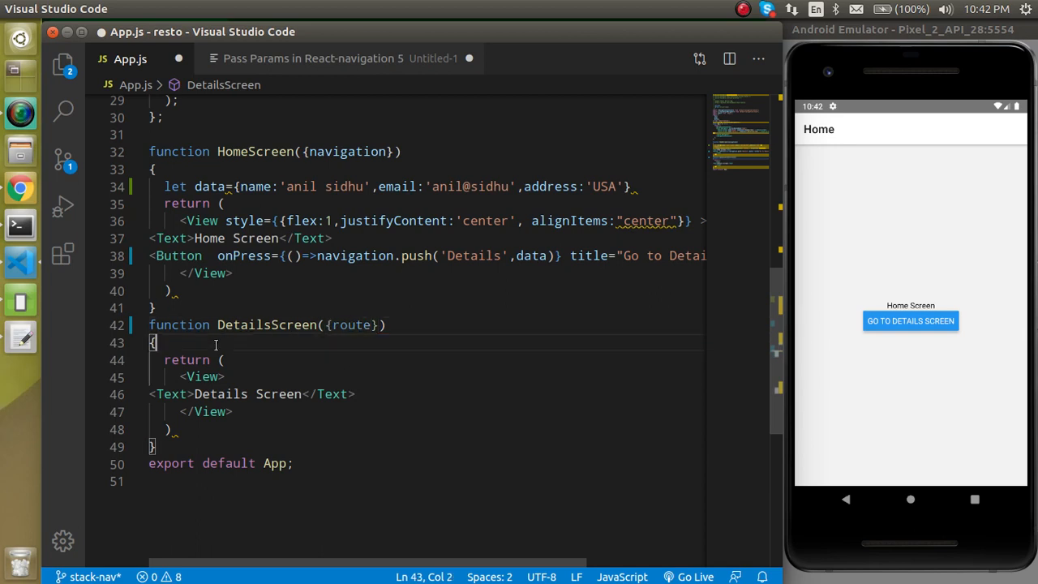
type("console.warn(")
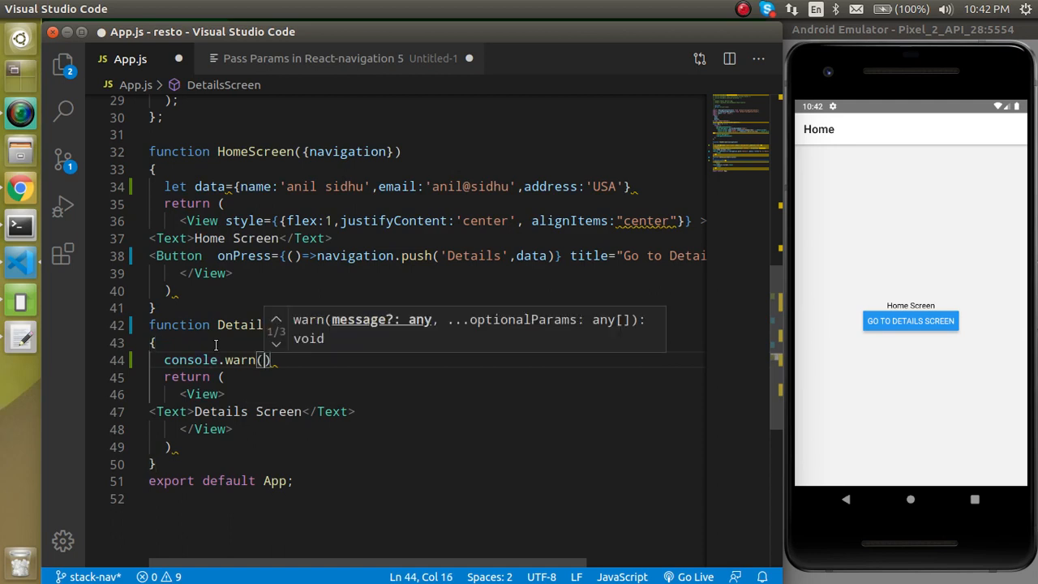
type("route")
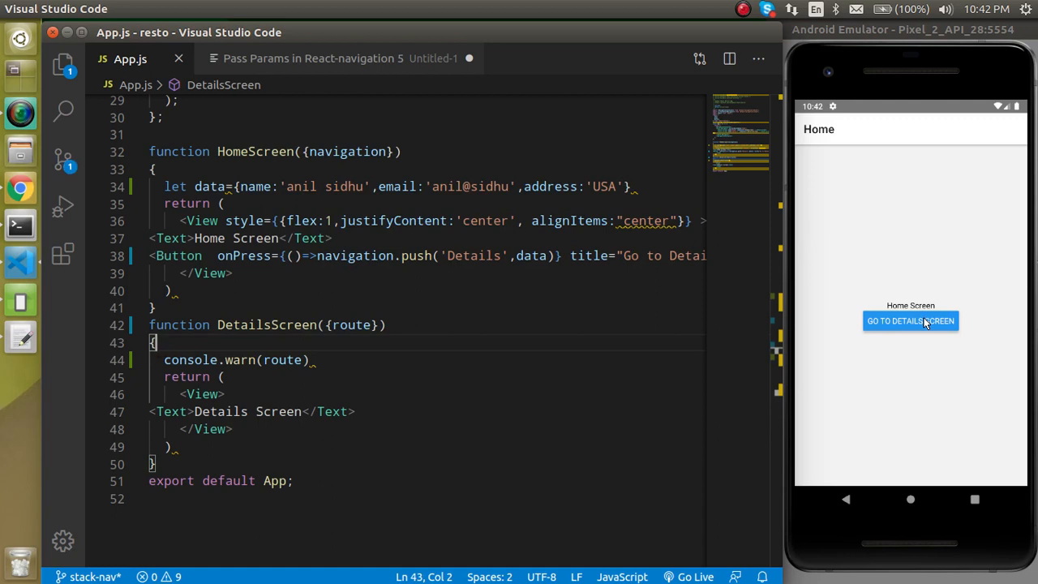
Open the Details screen in the emulator to trigger the route warning
left_click(909, 321)
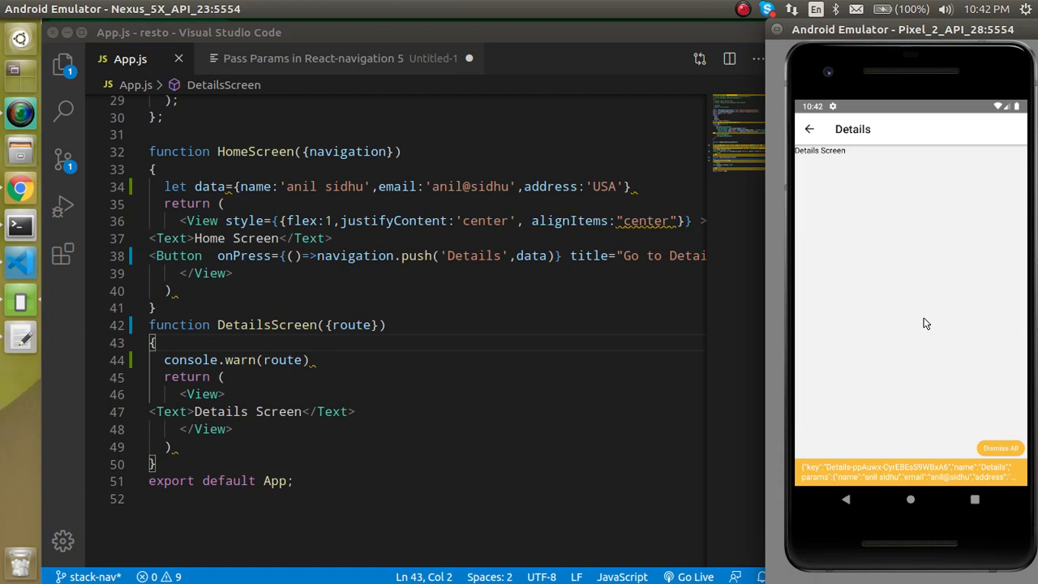
mouse_move(918, 234)
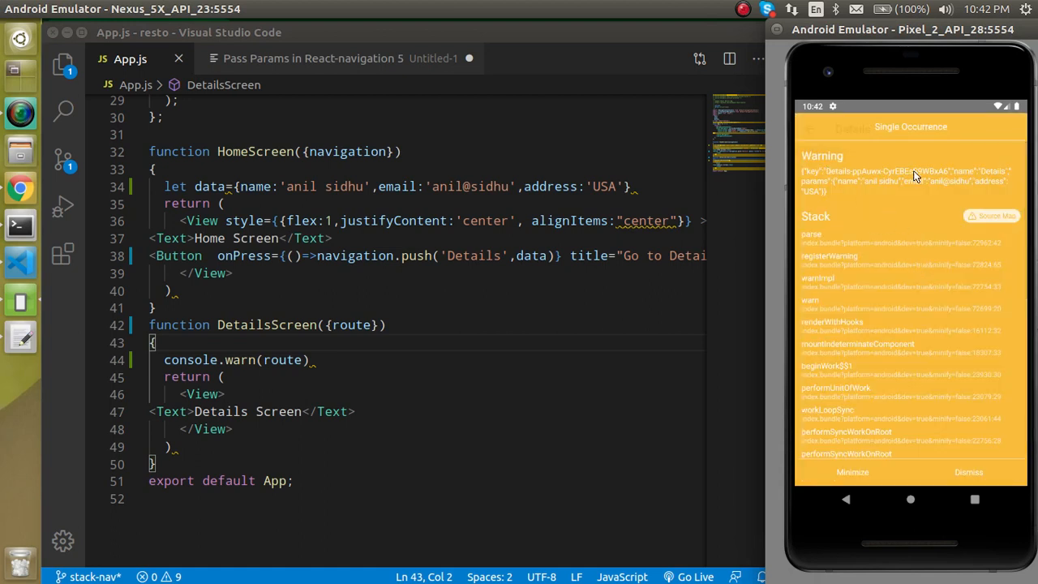
mouse_move(828, 192)
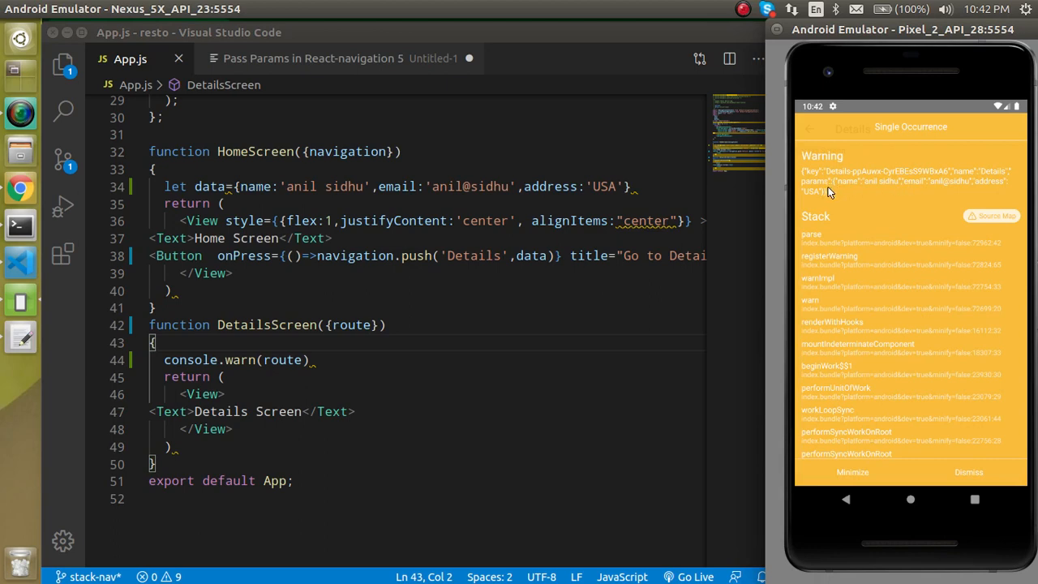
mouse_move(866, 195)
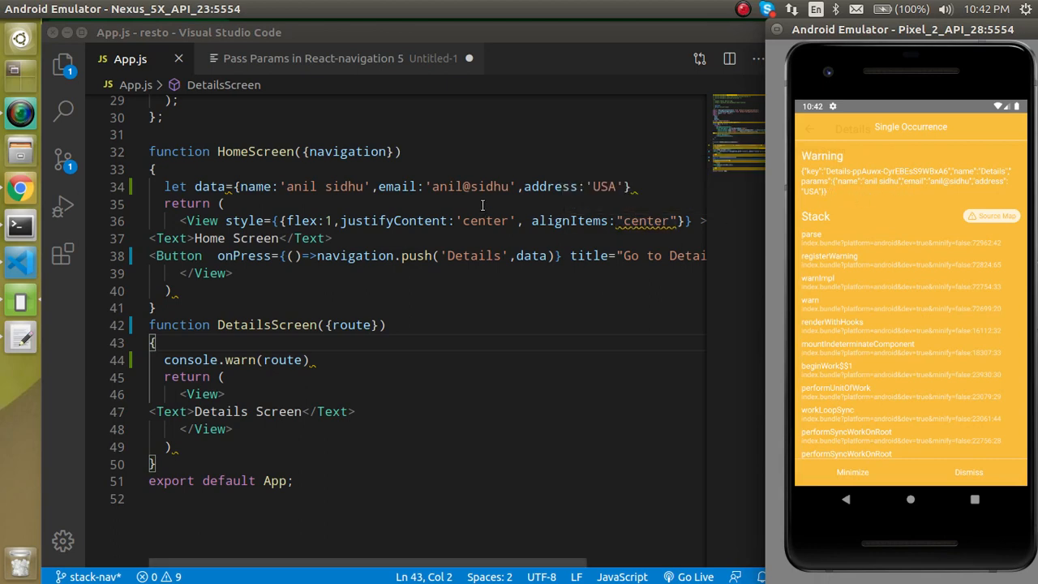
mouse_move(323, 362)
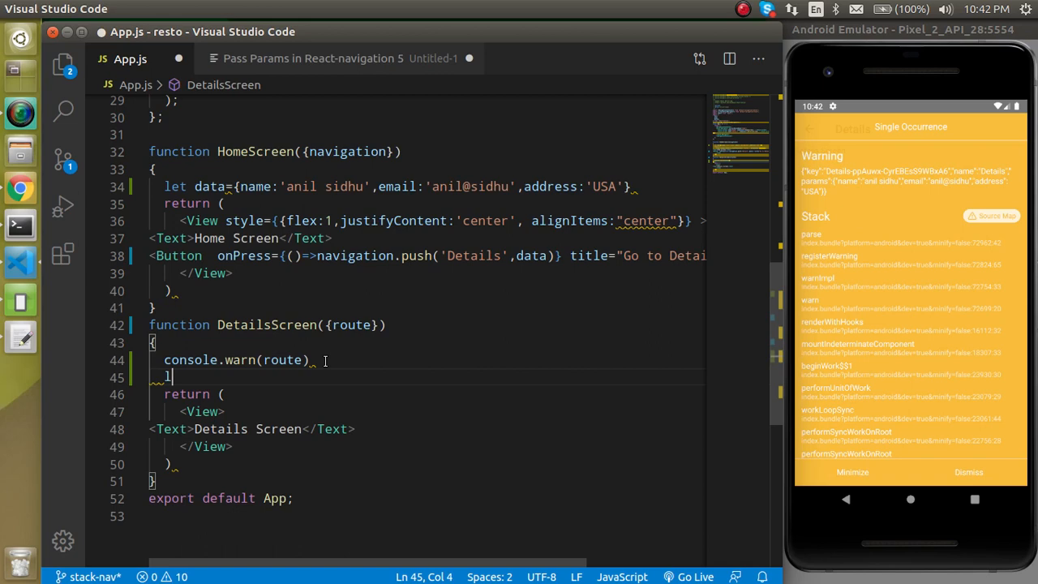
Add let data=route.params to DetailsScreen
type("et")
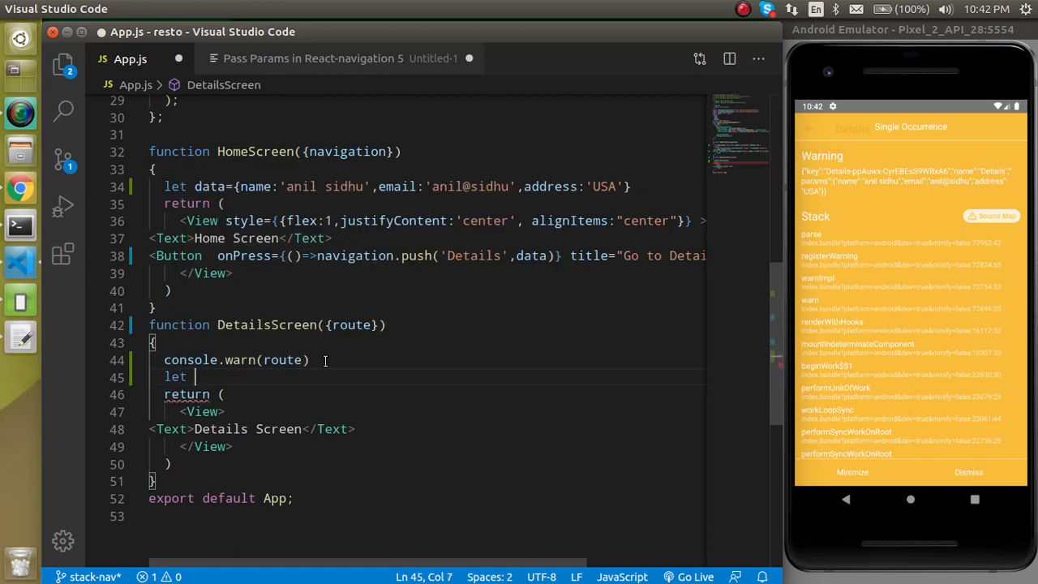
type("data=")
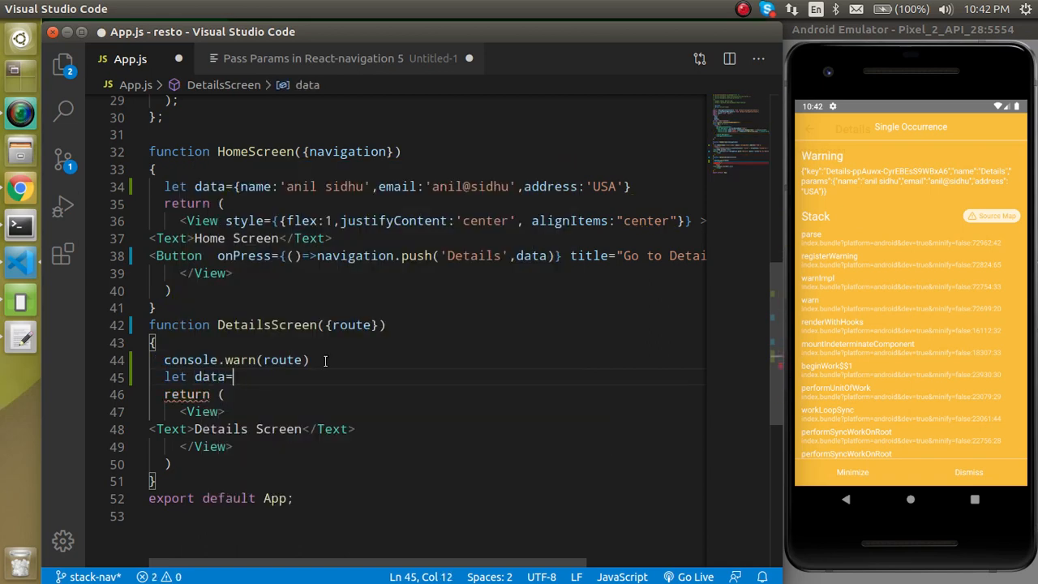
type("route.params;")
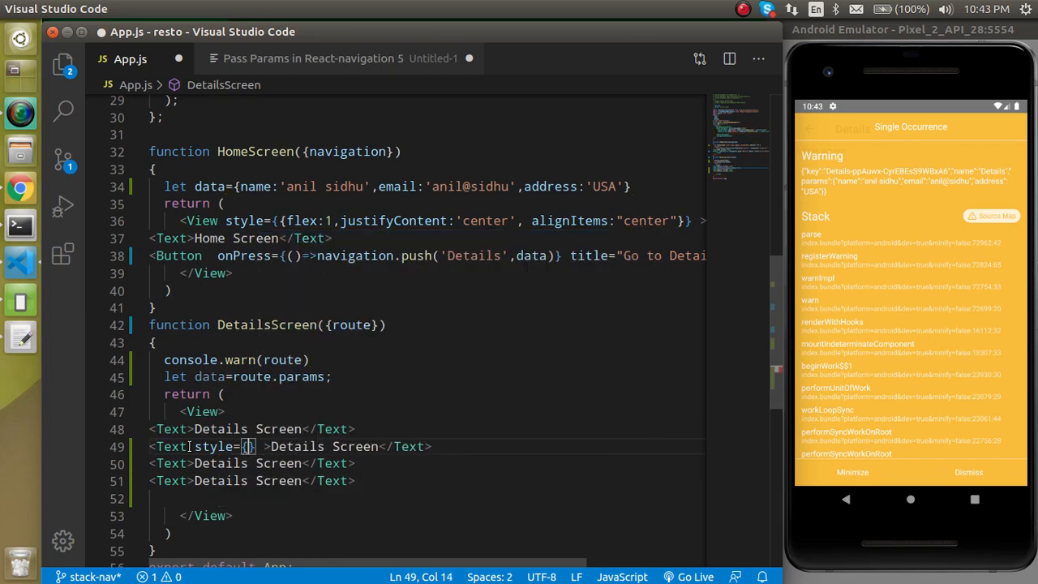
Show data.name, data.email and data.address in Text lines with fontSize 30
type("fontSize:30}")
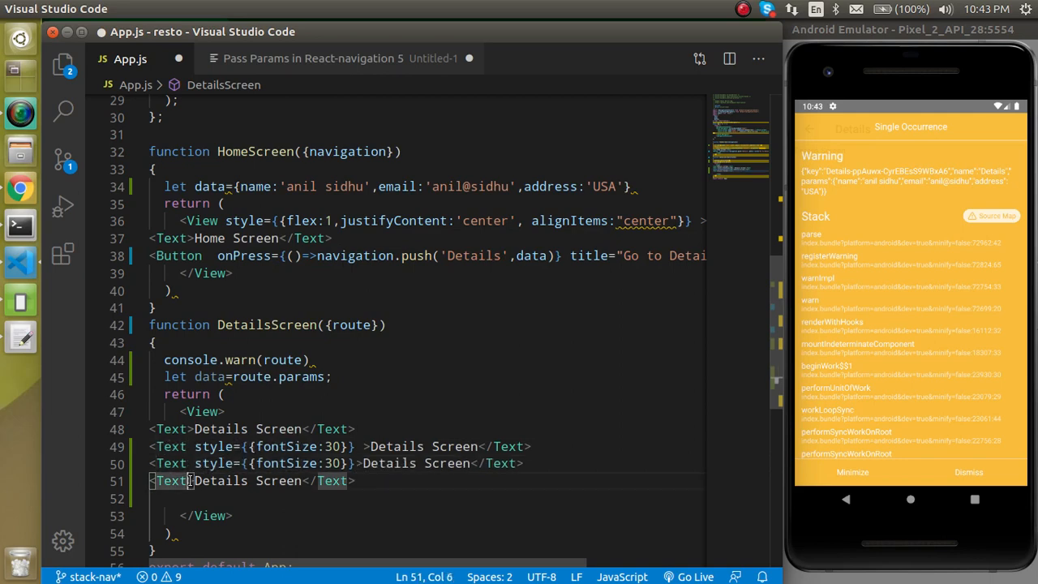
type("style={{fontSize:30}}")
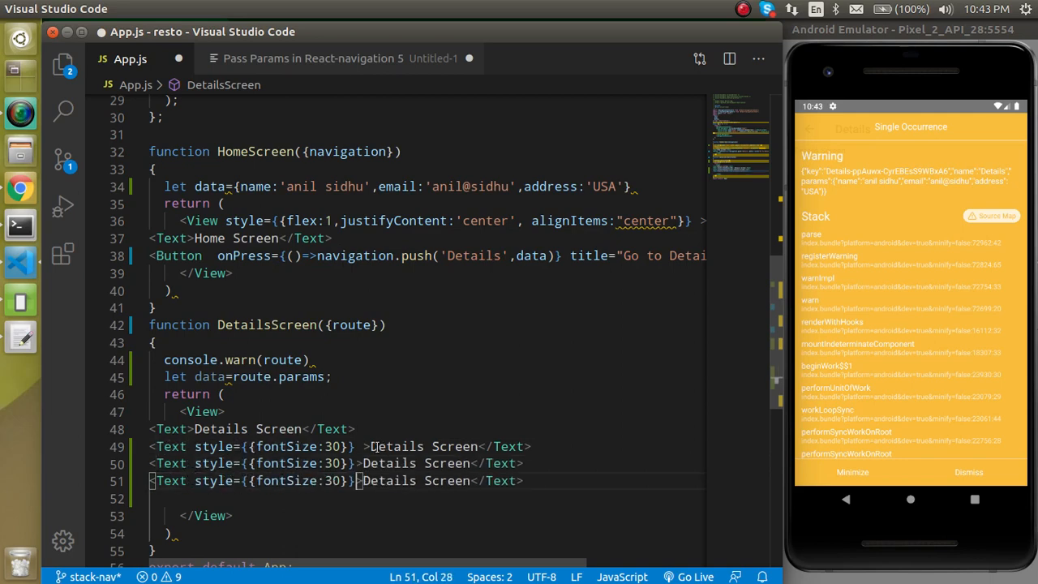
double_click(422, 446)
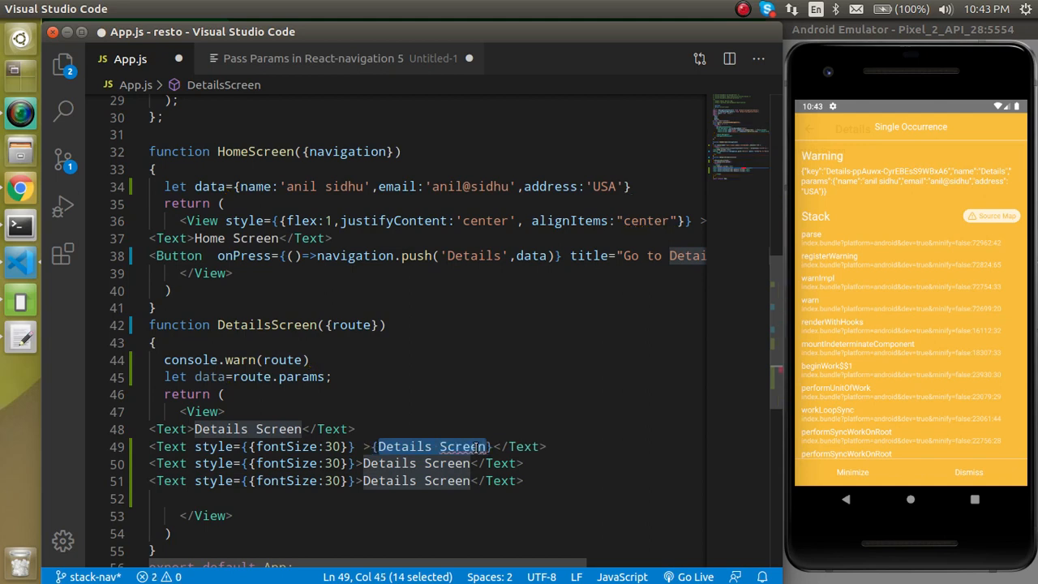
type("data.name}")
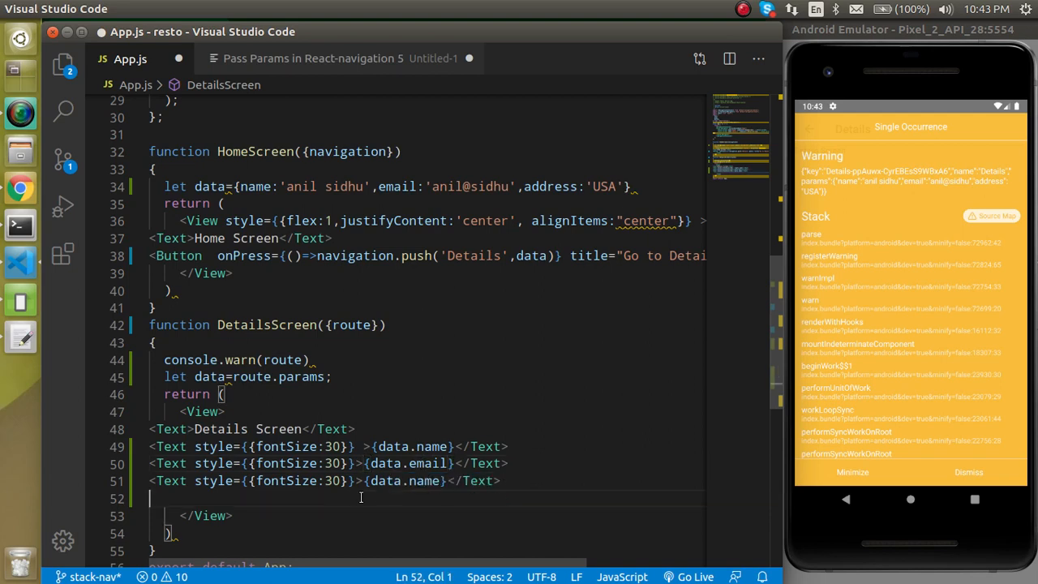
type("address")
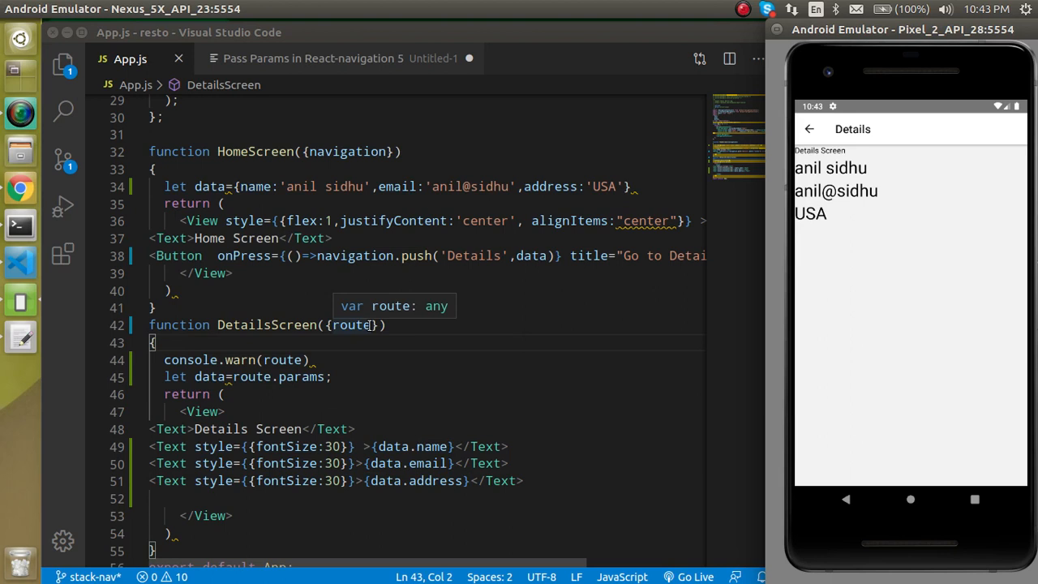
mouse_move(412, 446)
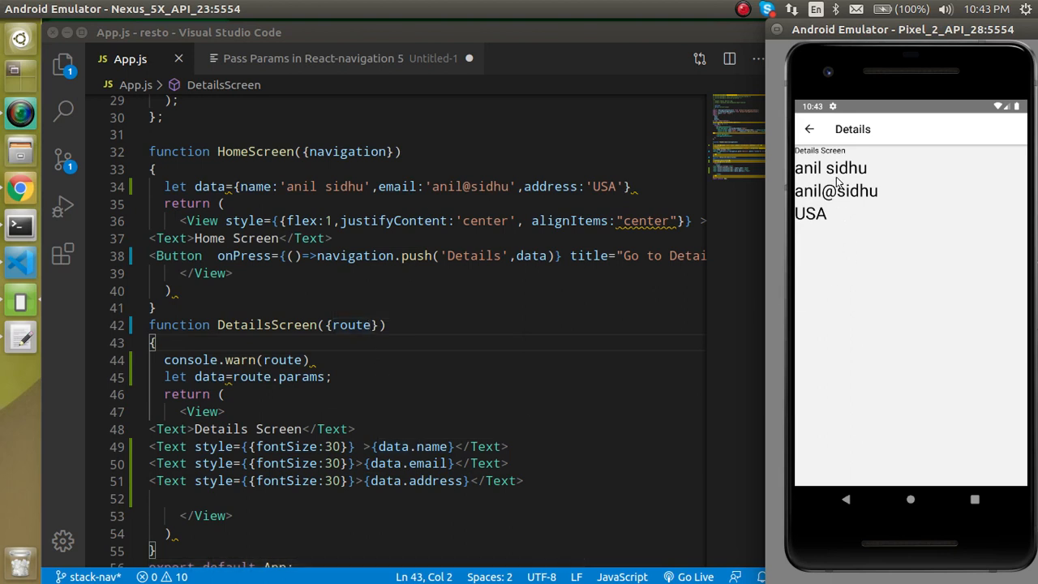
mouse_move(828, 224)
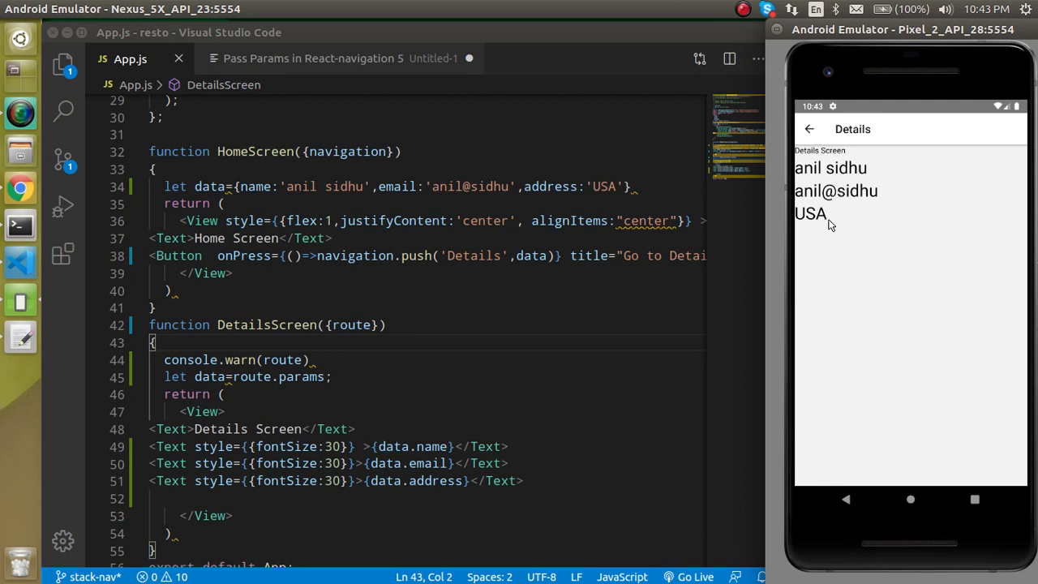
mouse_move(828, 231)
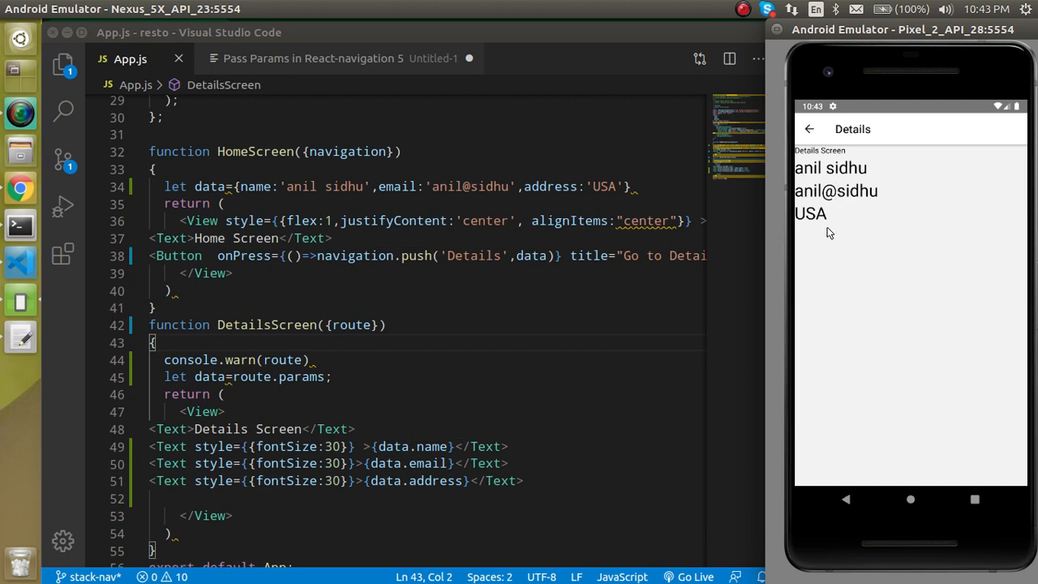
Return to the DetailsScreen code after checking the emulator's displayed data
left_click(388, 324)
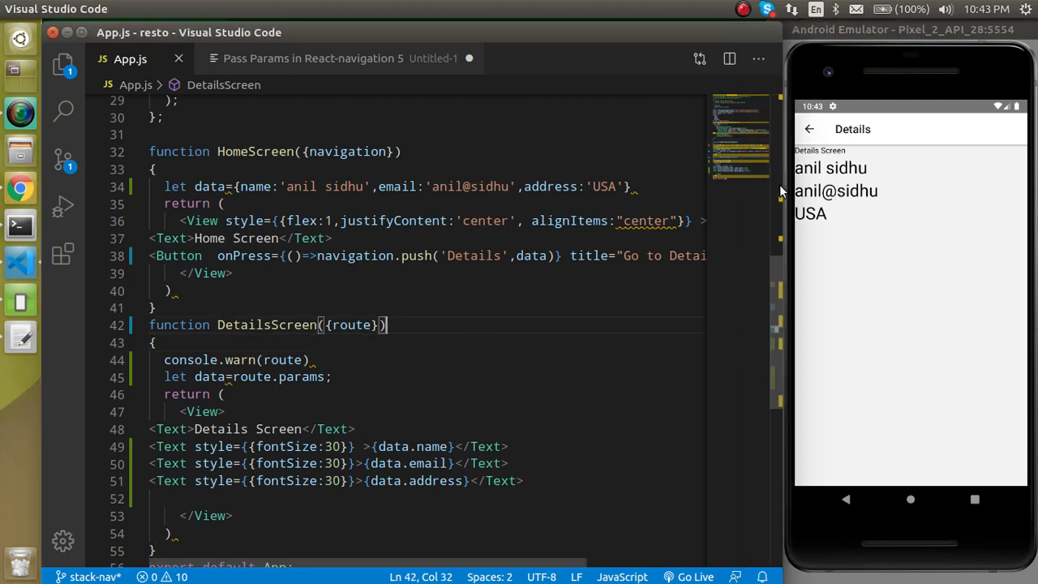